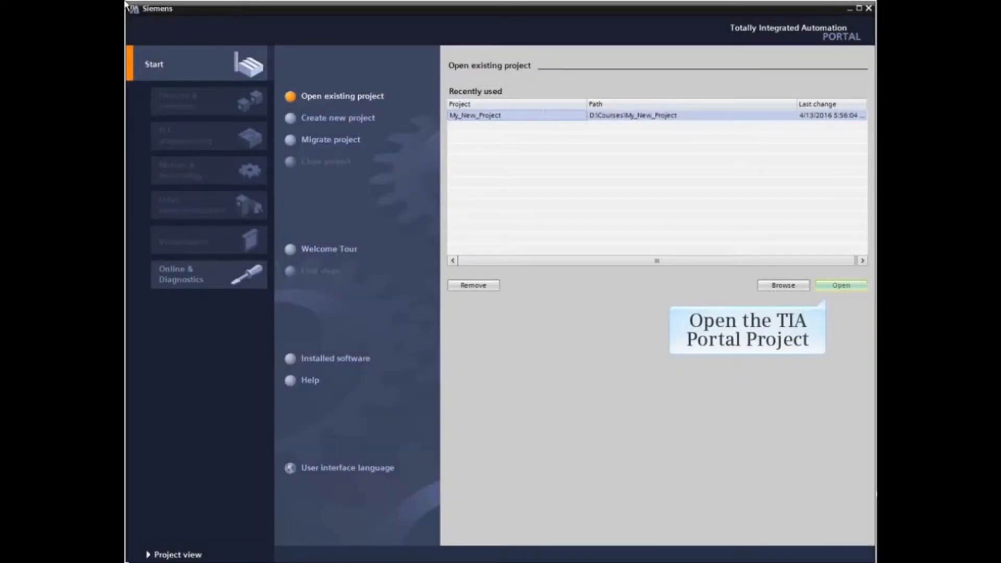
Step: Open My_New_Project and expand the My CPU [CPU 1513-1 PN] entry in the project tree
{"action": "left_click", "coordinate": [841, 286]}
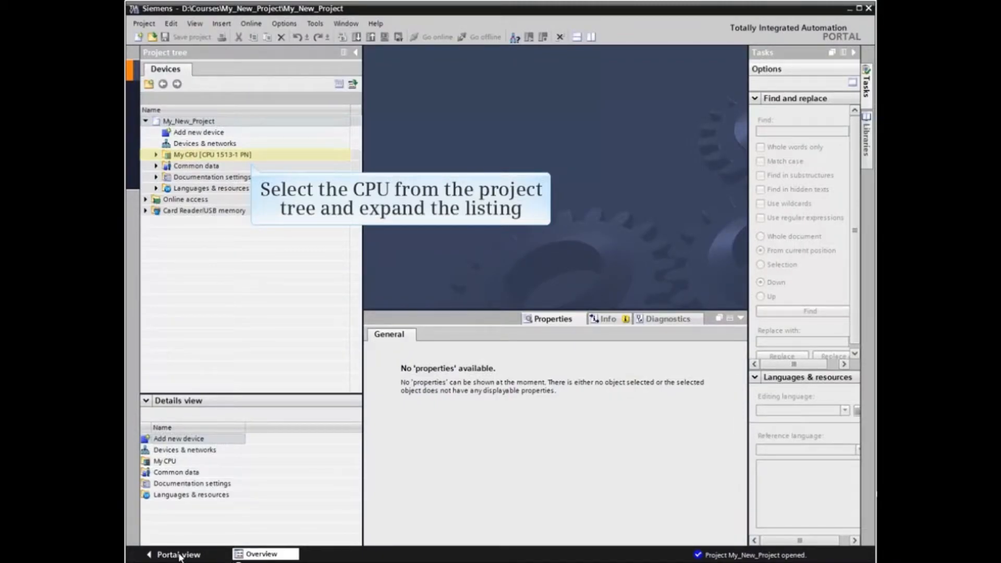
{"action": "left_click", "coordinate": [156, 155]}
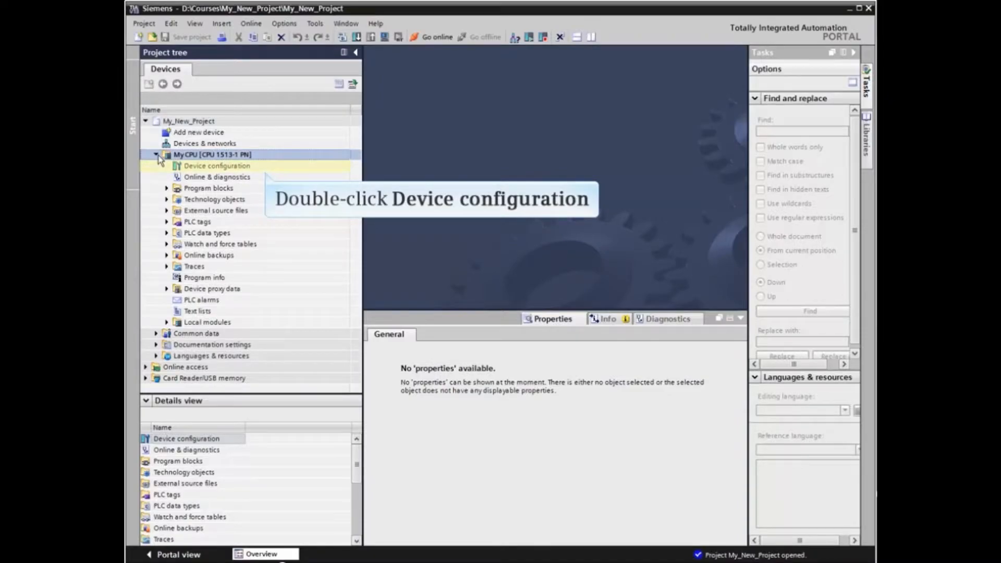
Step: Open Device configuration for My CPU to show the CPU 1513-1 PN rack
{"action": "double_click", "coordinate": [217, 166]}
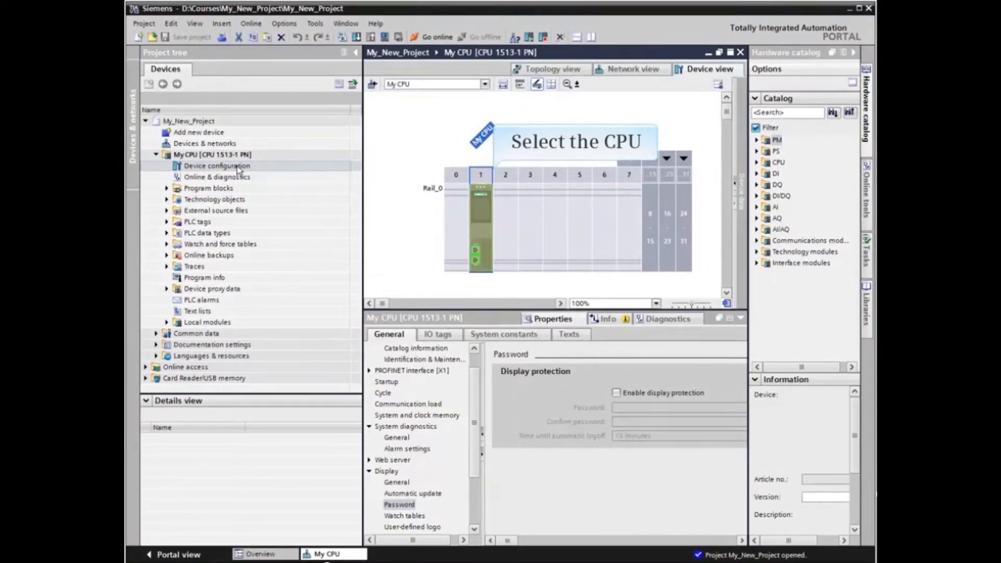
{"action": "mouse_move", "coordinate": [442, 190]}
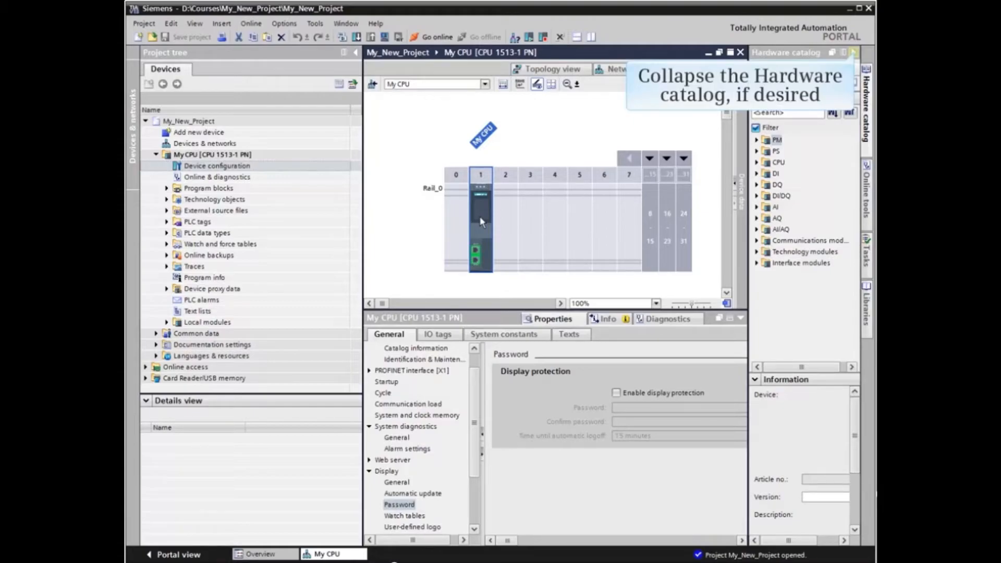
{"action": "mouse_move", "coordinate": [712, 197]}
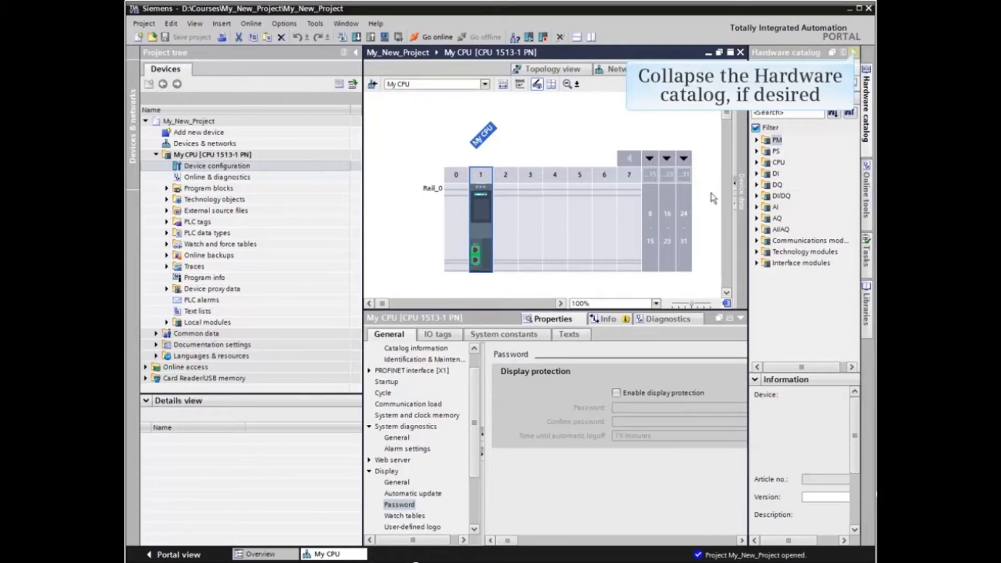
Step: Collapse the Hardware catalog task card to widen the device view and properties area
{"action": "left_click", "coordinate": [853, 52]}
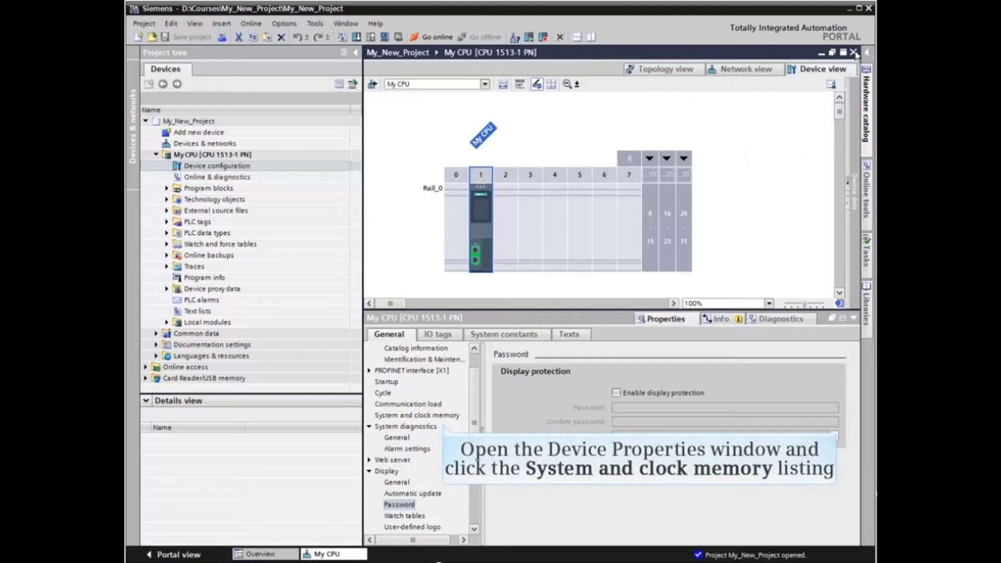
{"action": "left_click", "coordinate": [416, 414]}
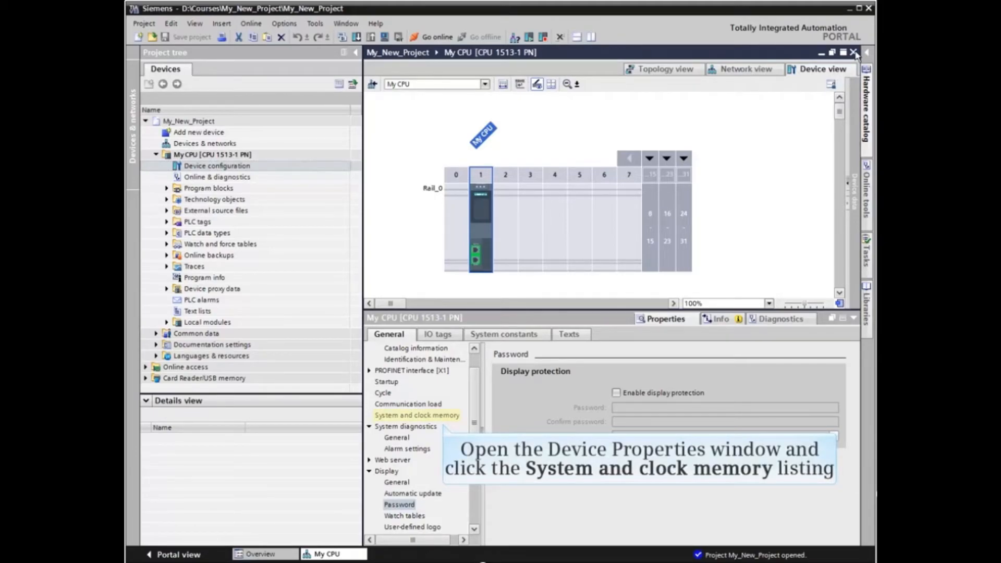
{"action": "mouse_move", "coordinate": [444, 278]}
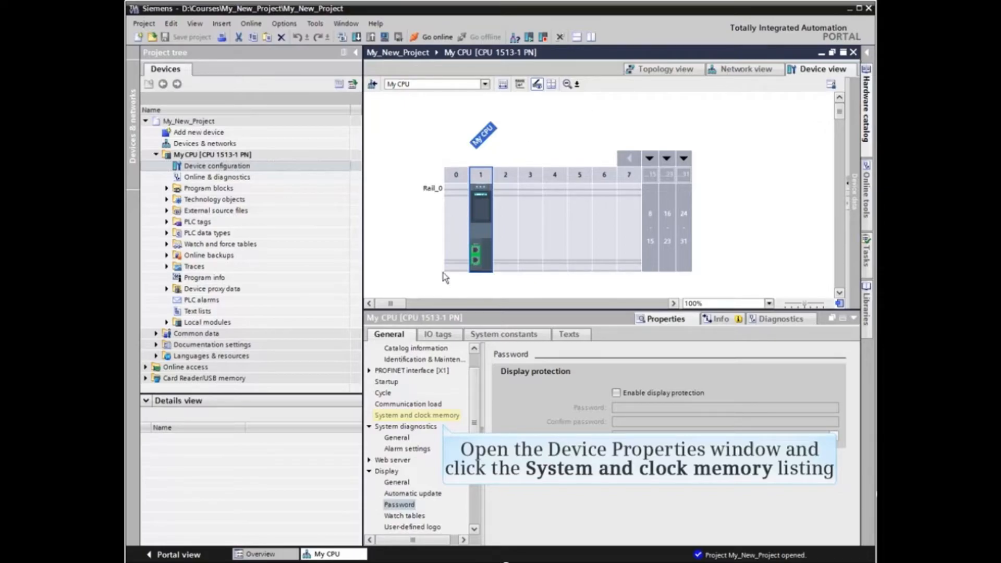
Step: Under System and clock memory, enable the clock memory byte at address 0 (%M0.0–%M0.7)
{"action": "left_click", "coordinate": [417, 415]}
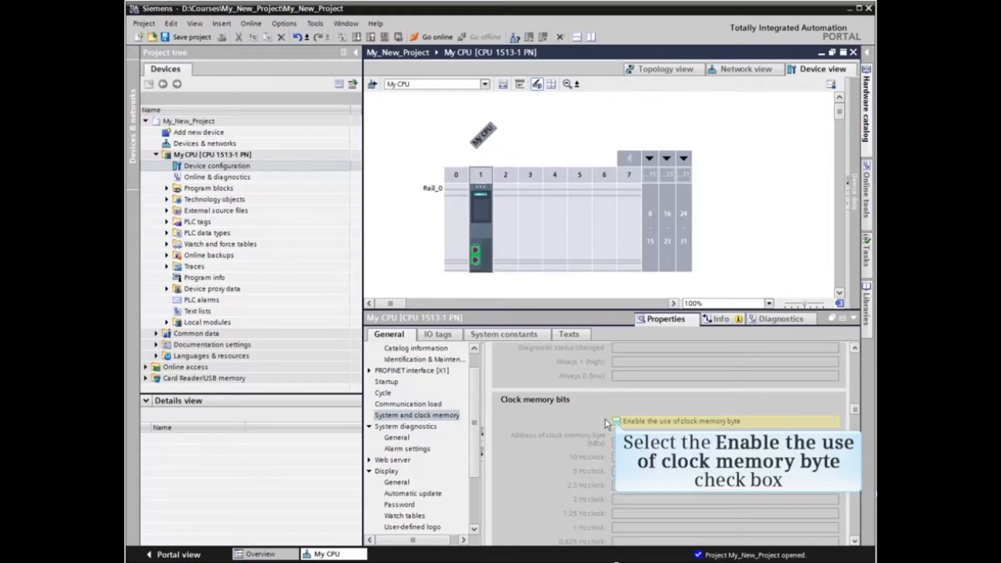
{"action": "left_click", "coordinate": [616, 421]}
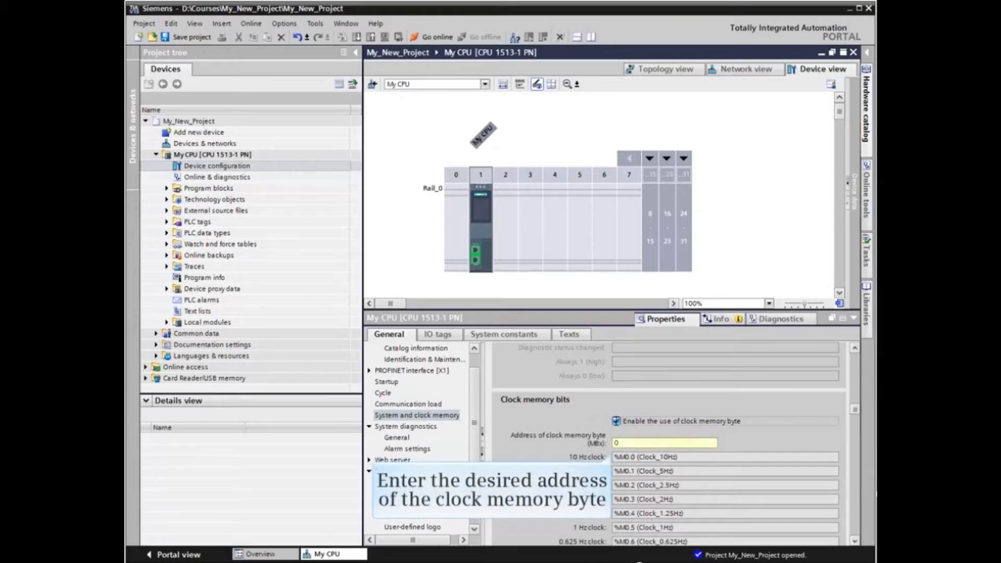